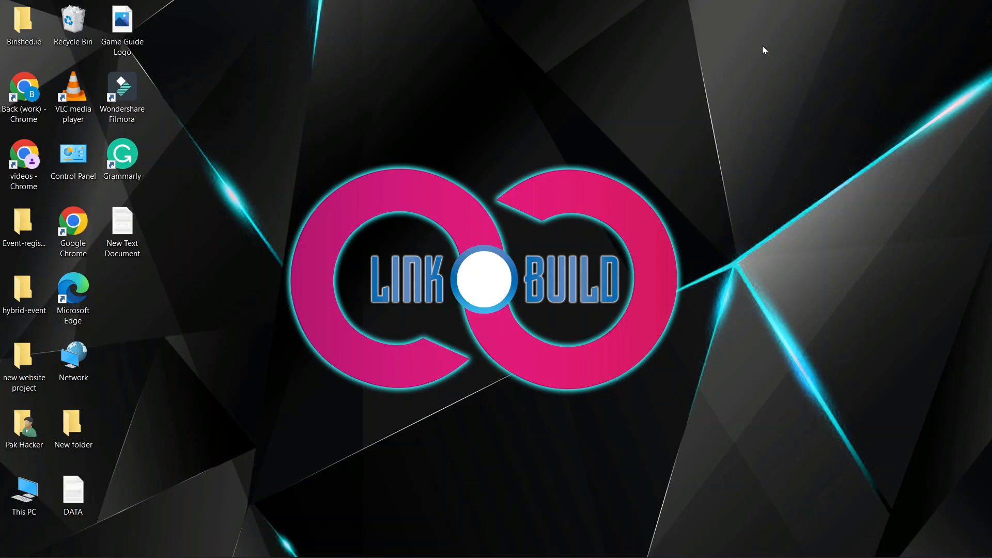
{"action": "mouse_move", "coordinate": [786, 6]}
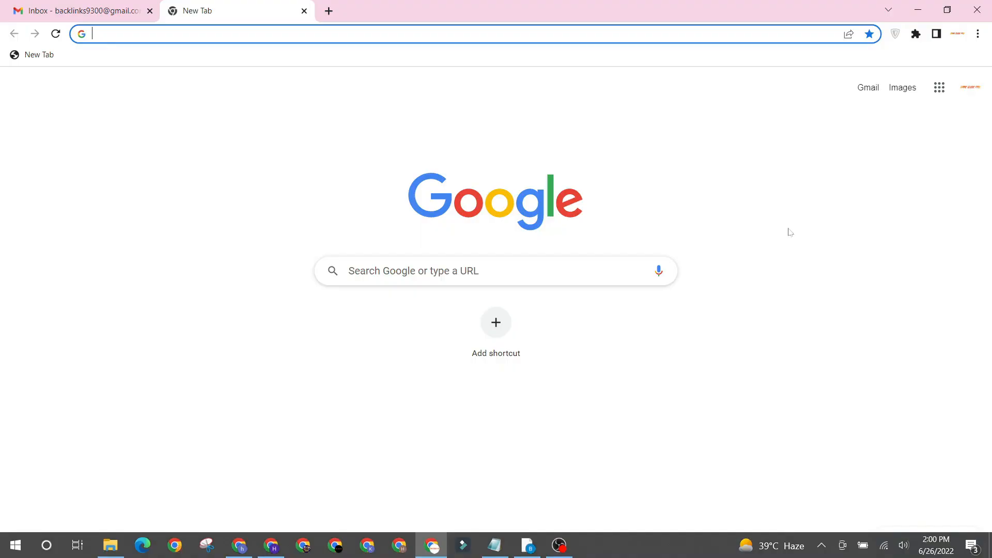
Load the Storium home page (storium.com) in a new Chrome tab
{"action": "type", "text": "storium.com"}
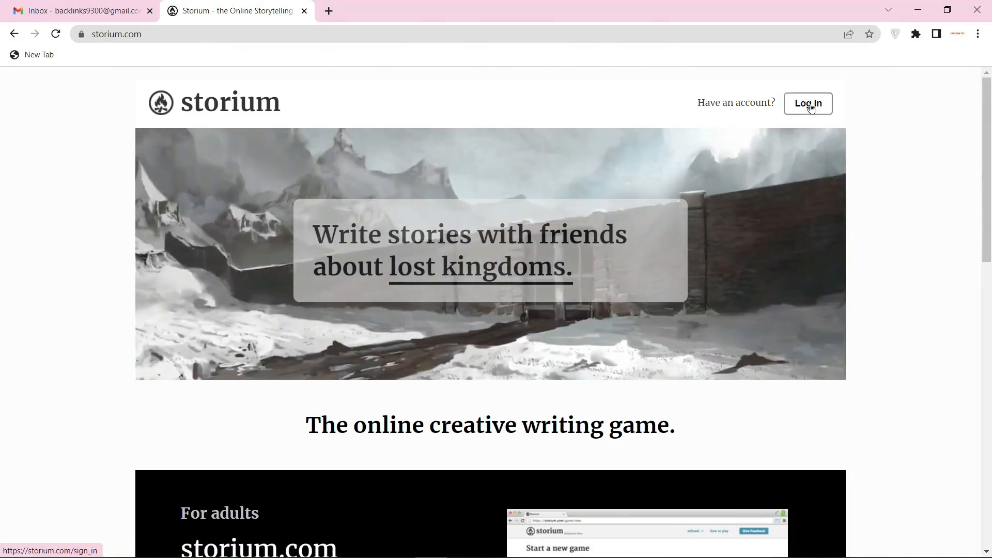
Start Storium signup by signing in with the listed Google account
{"action": "left_click", "coordinate": [807, 103]}
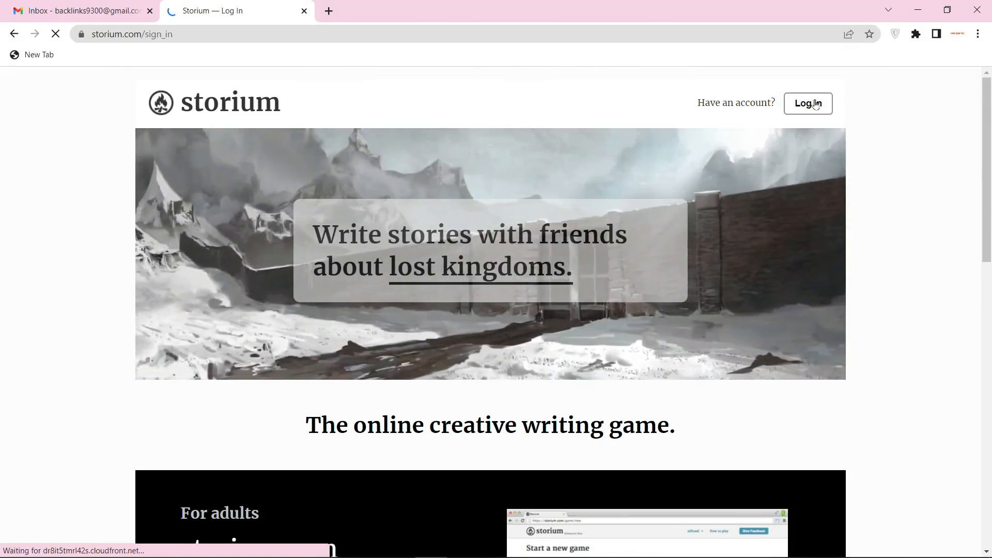
{"action": "left_click", "coordinate": [807, 104]}
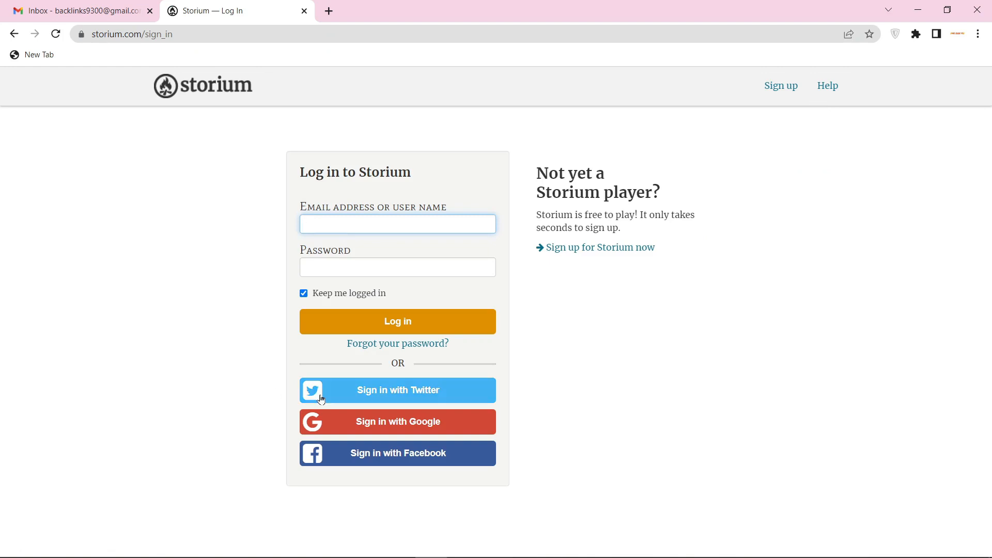
{"action": "mouse_move", "coordinate": [397, 422]}
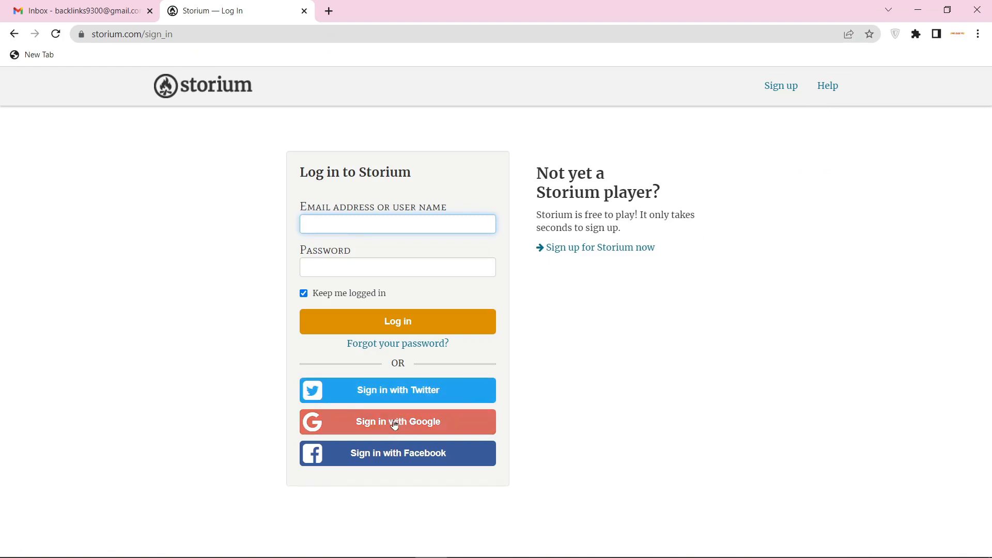
{"action": "left_click", "coordinate": [397, 422]}
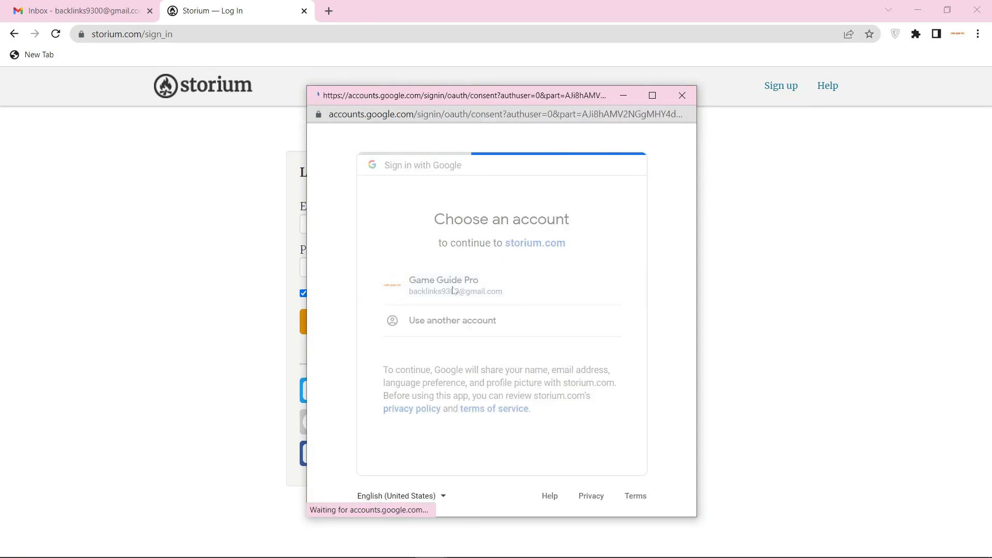
{"action": "left_click", "coordinate": [443, 285]}
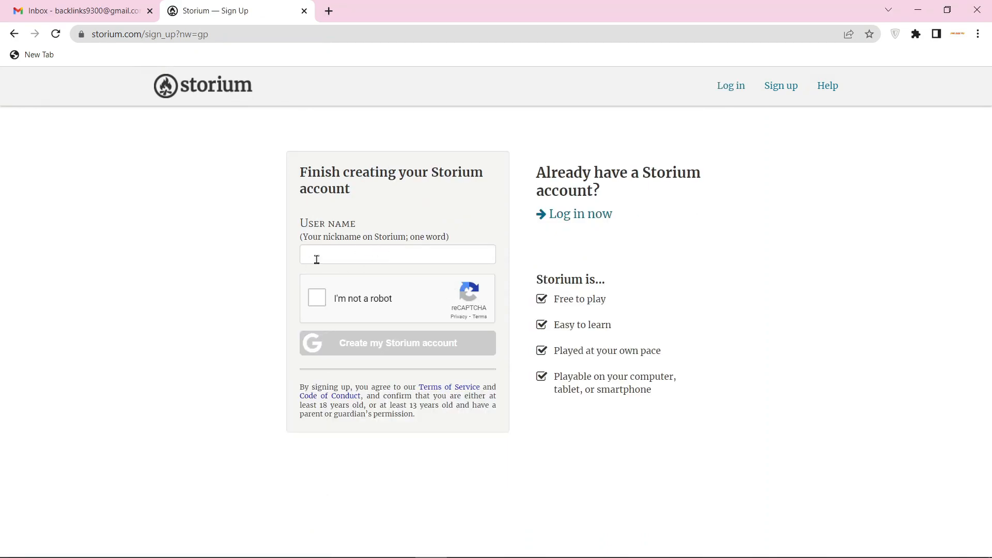
Create the Storium account with user name gameguidepro01, passing the reCAPTCHA
{"action": "type", "text": "gameguidepro01"}
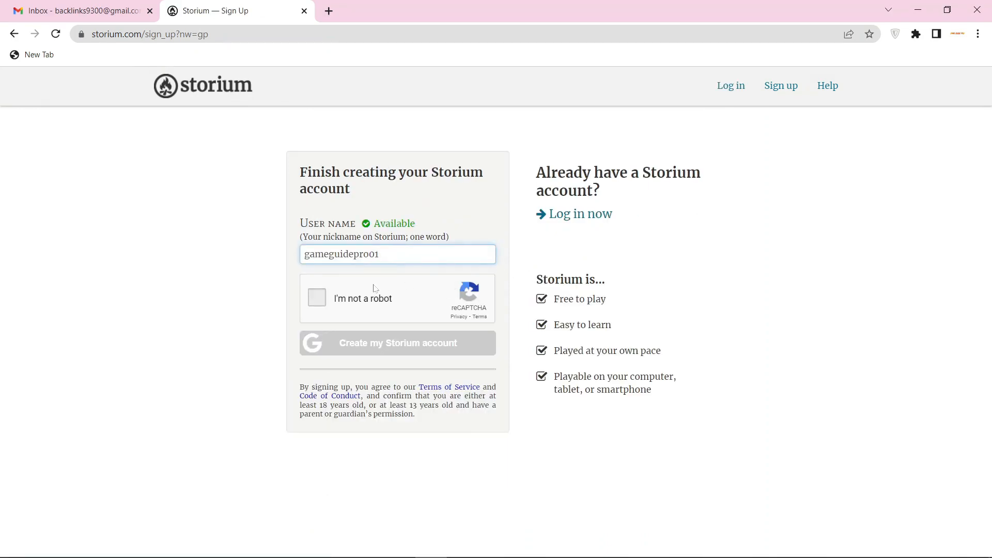
{"action": "left_click", "coordinate": [316, 298]}
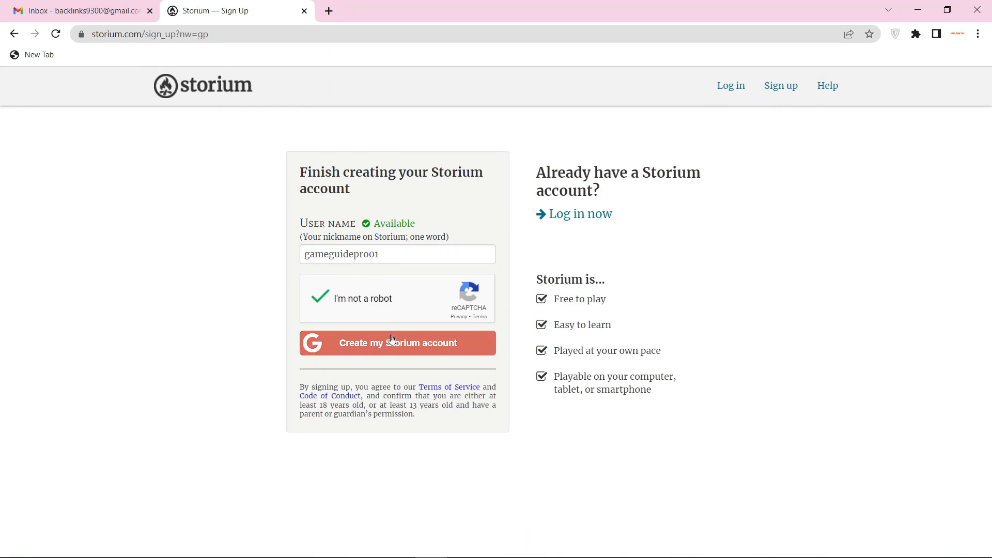
{"action": "left_click", "coordinate": [397, 342]}
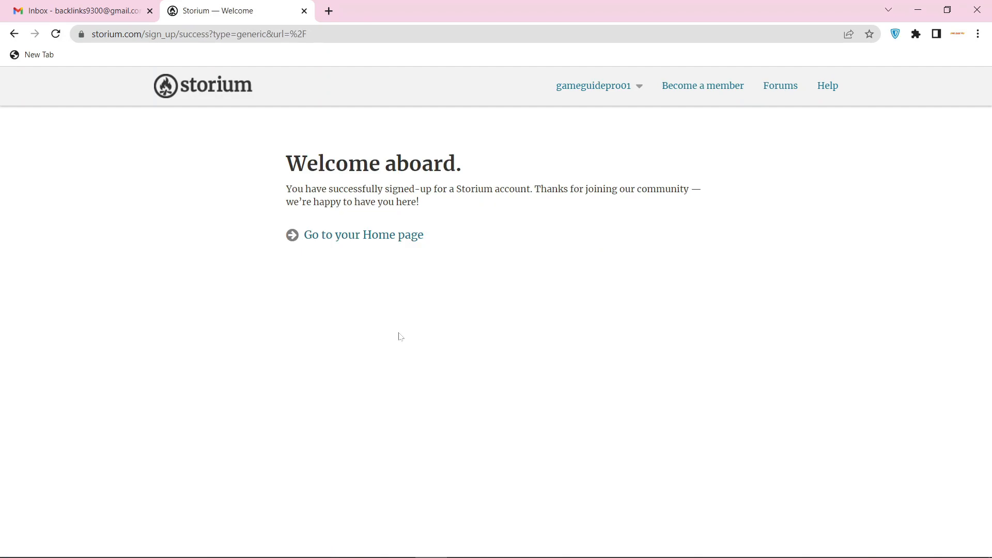
Reach the public-profile editing form from the account menu's Profile page
{"action": "left_click", "coordinate": [593, 85]}
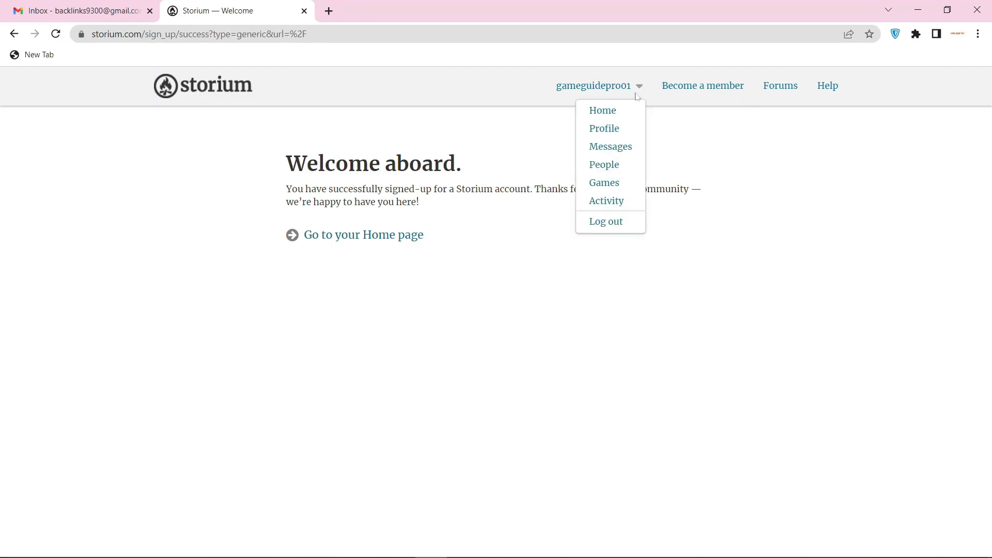
{"action": "left_click", "coordinate": [603, 128]}
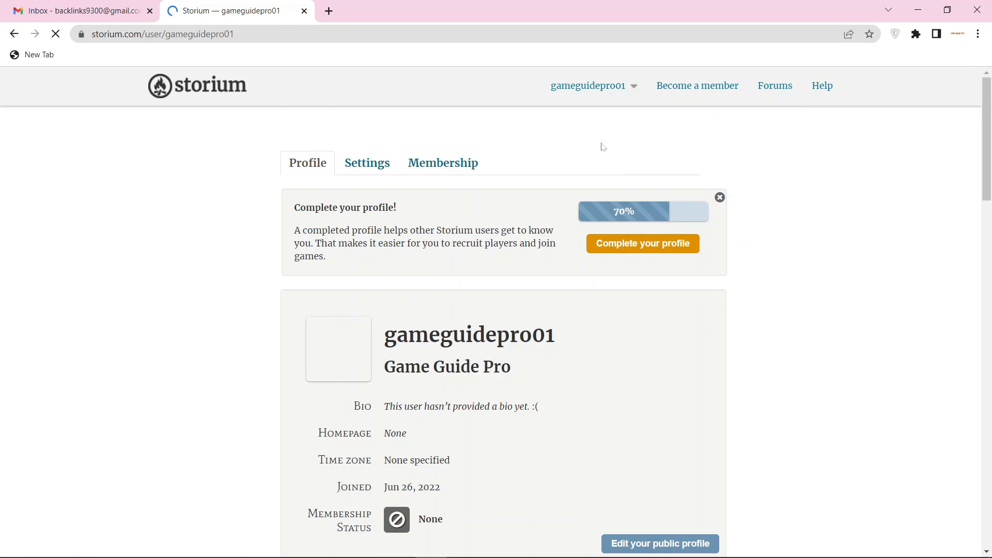
{"action": "scroll", "scroll_direction": "down", "scroll_amount": 3}
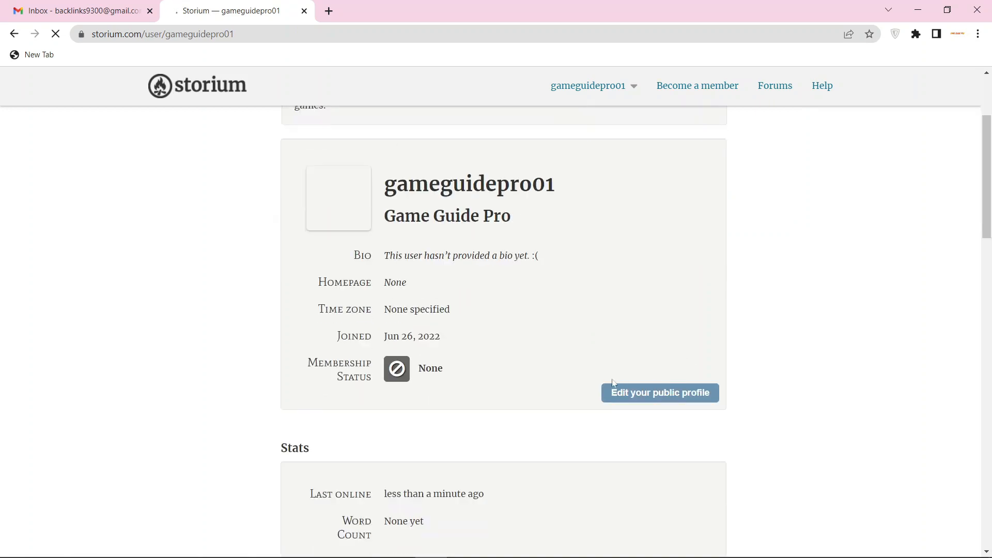
{"action": "left_click", "coordinate": [659, 393]}
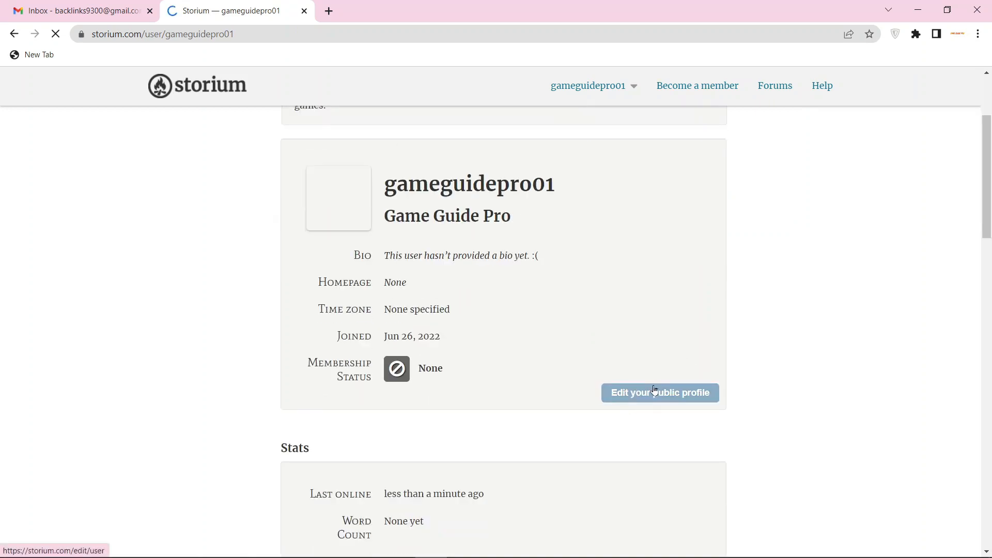
{"action": "left_click", "coordinate": [659, 392]}
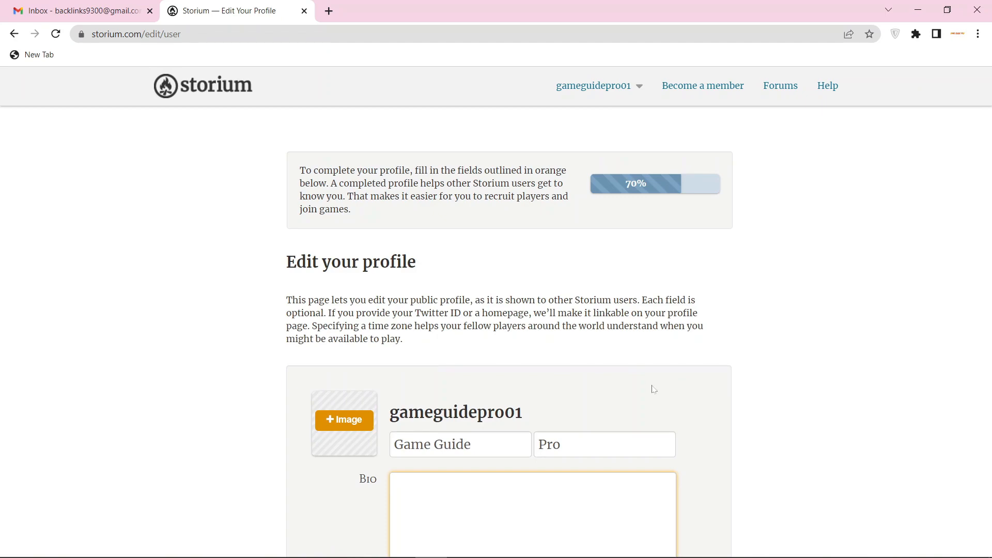
{"action": "scroll", "scroll_direction": "down", "scroll_amount": 3}
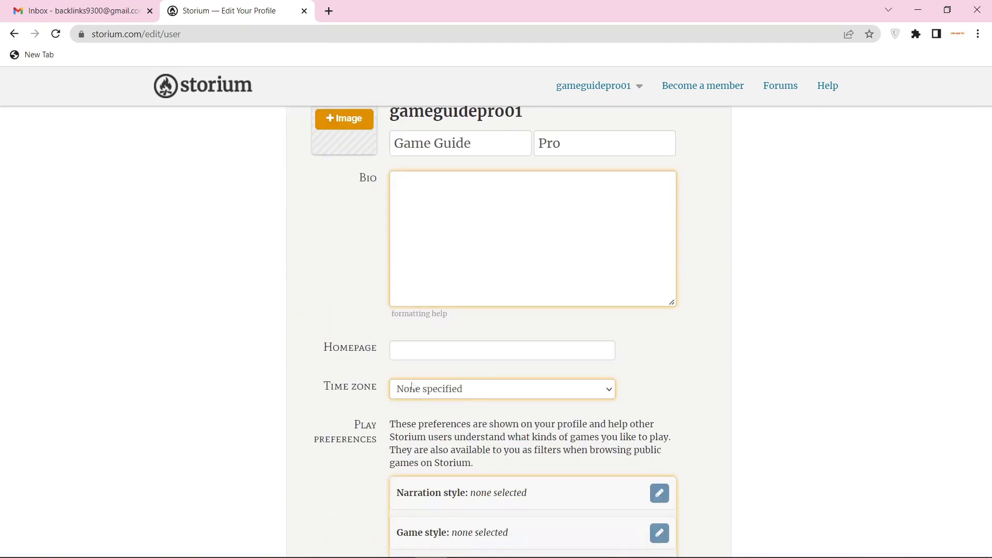
{"action": "type", "text": "A Platform where you'll get the Latest News, Reviews, and Tips & Tricks of the PC & Mobile Games."}
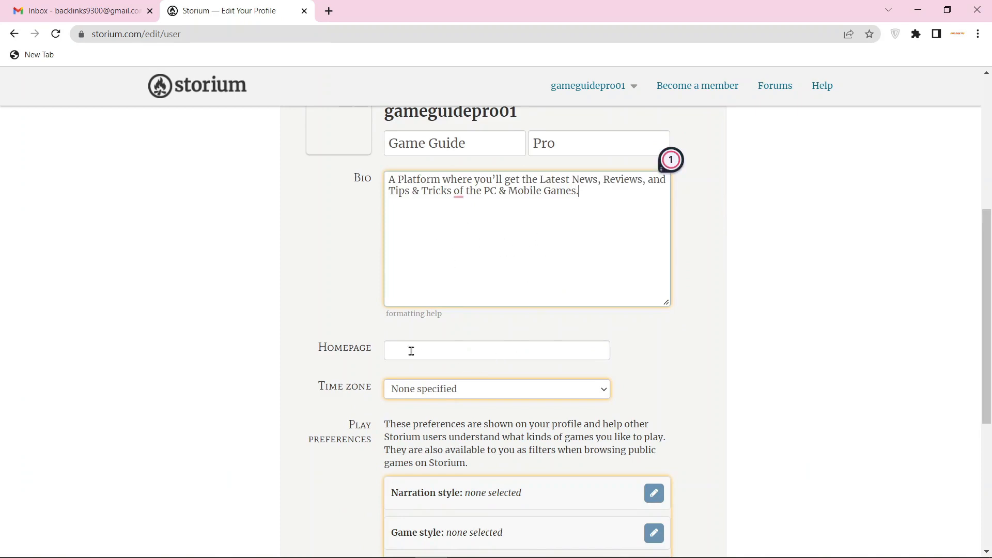
{"action": "type", "text": "https://gameguidepro.com/"}
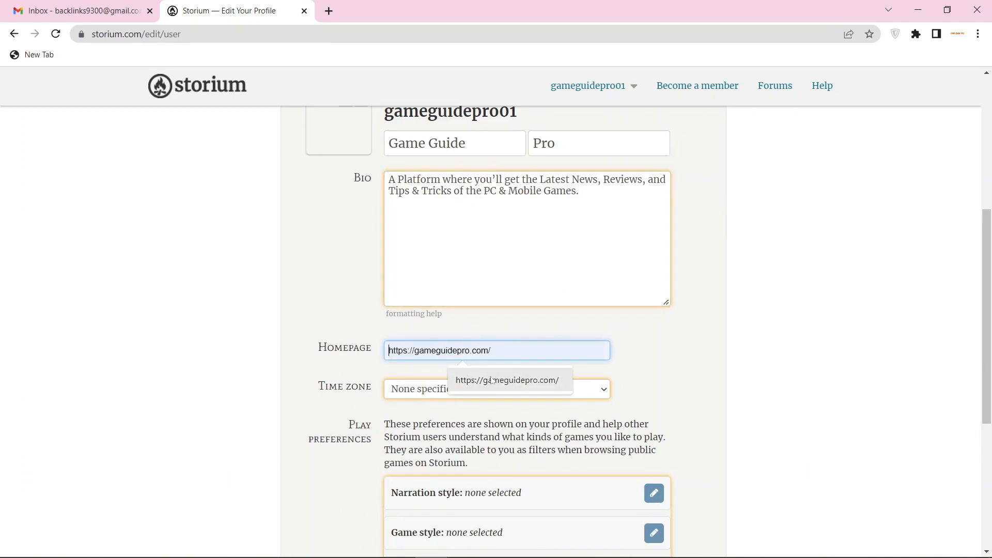
{"action": "scroll", "scroll_direction": "down", "scroll_amount": 3}
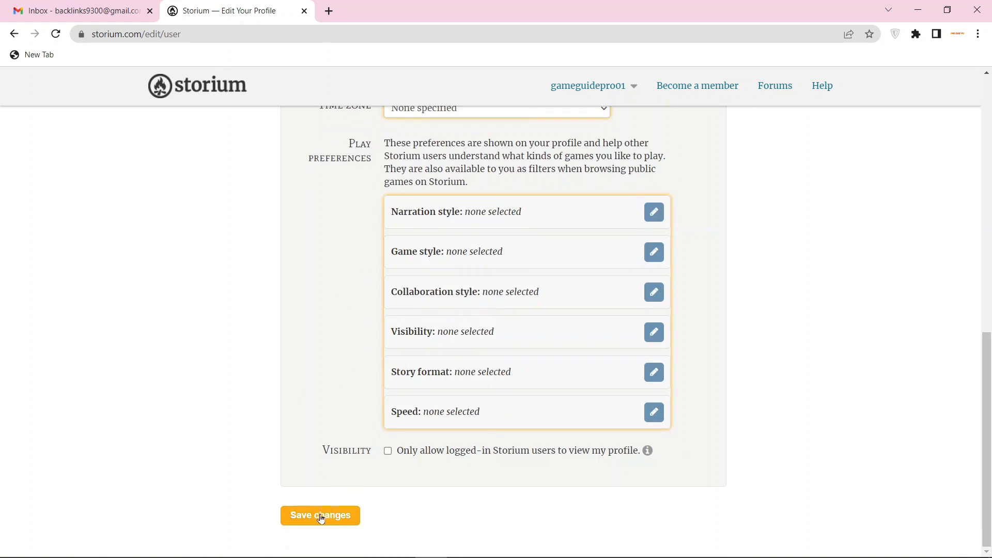
{"action": "left_click", "coordinate": [319, 514]}
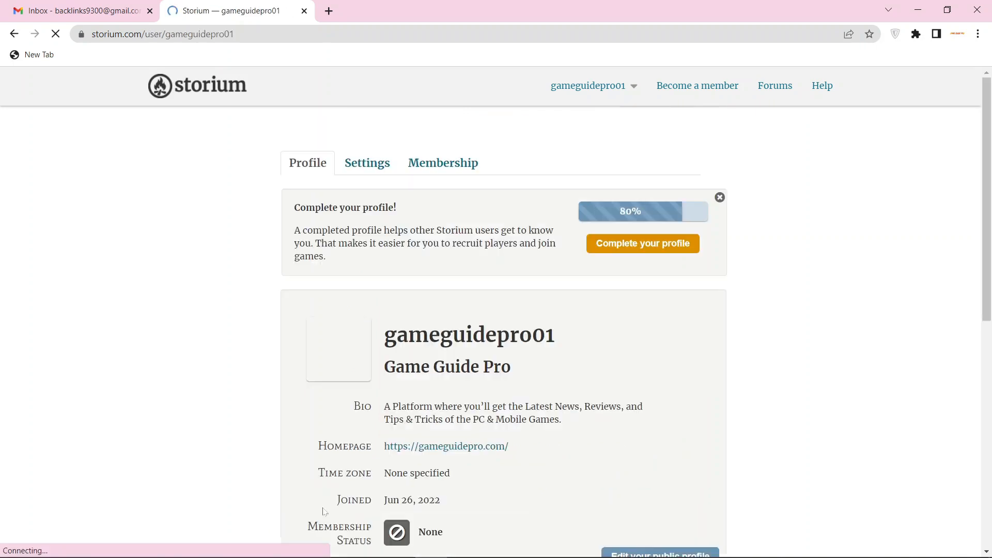
{"action": "mouse_move", "coordinate": [562, 361]}
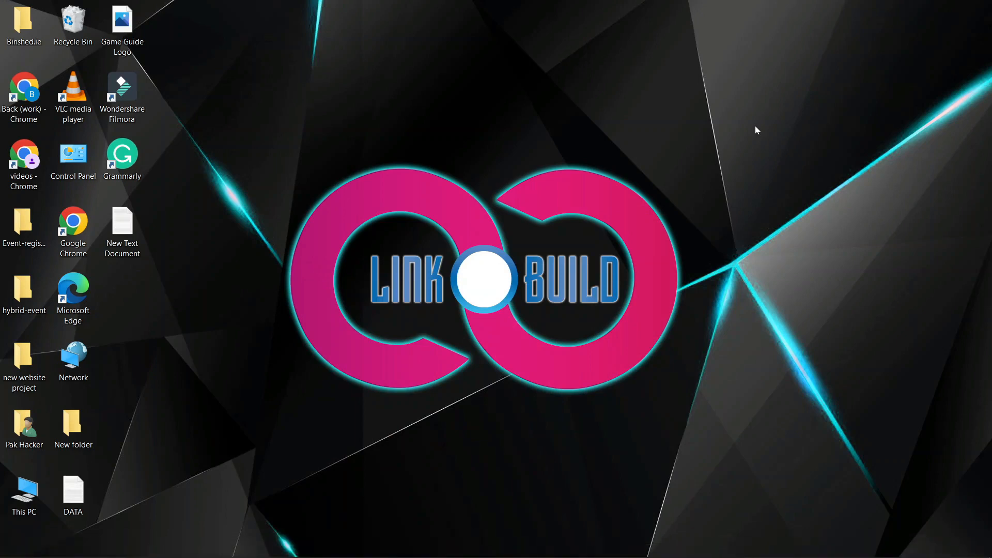
{"action": "mouse_move", "coordinate": [700, 170]}
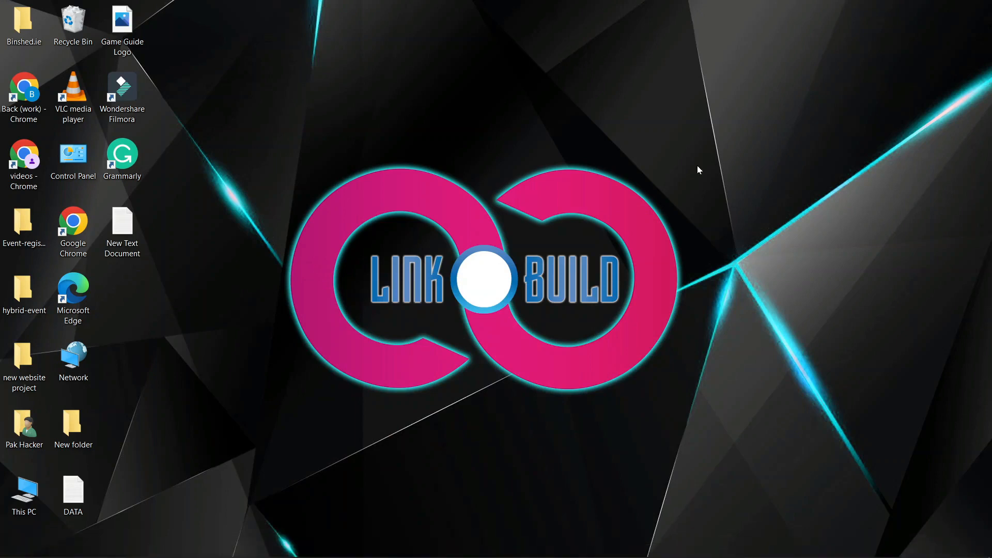